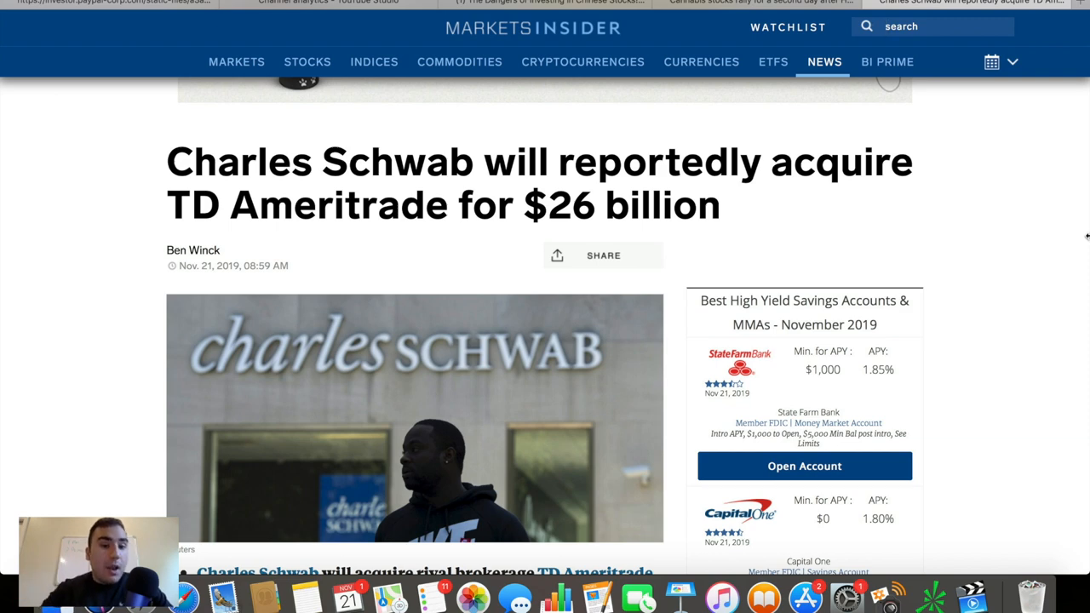
{"action": "scroll", "scroll_direction": "down", "scroll_amount": 3}
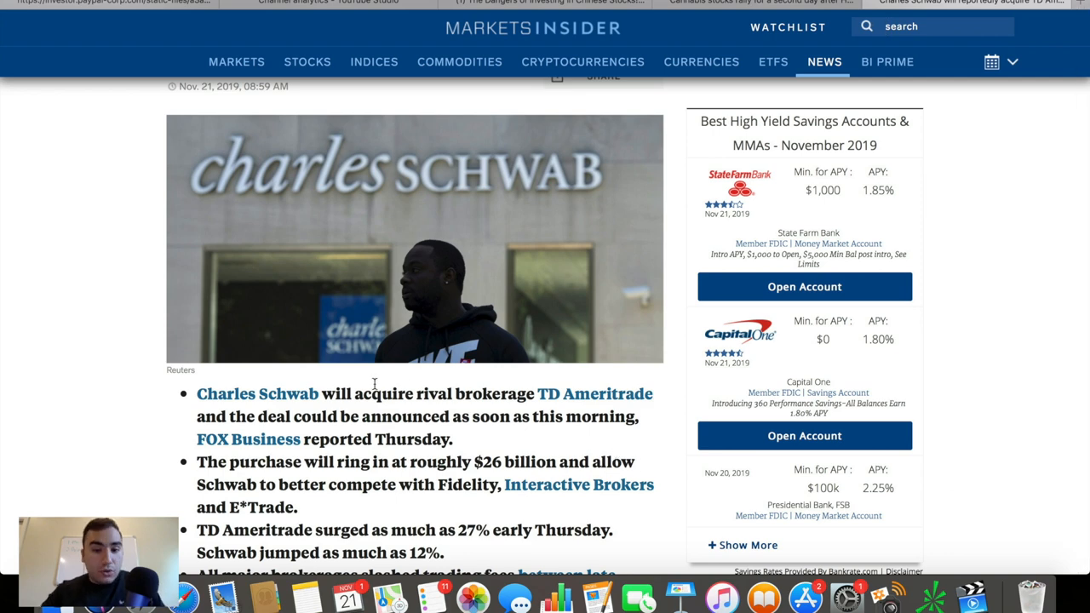
{"action": "scroll", "scroll_direction": "down", "scroll_amount": 3}
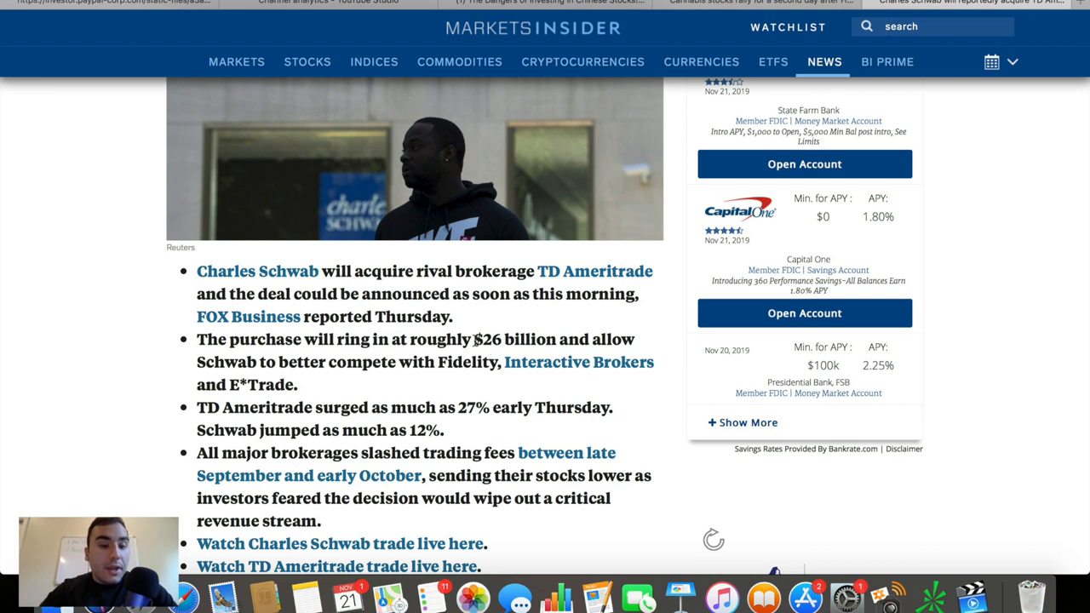
{"action": "scroll", "scroll_direction": "up", "scroll_amount": 3}
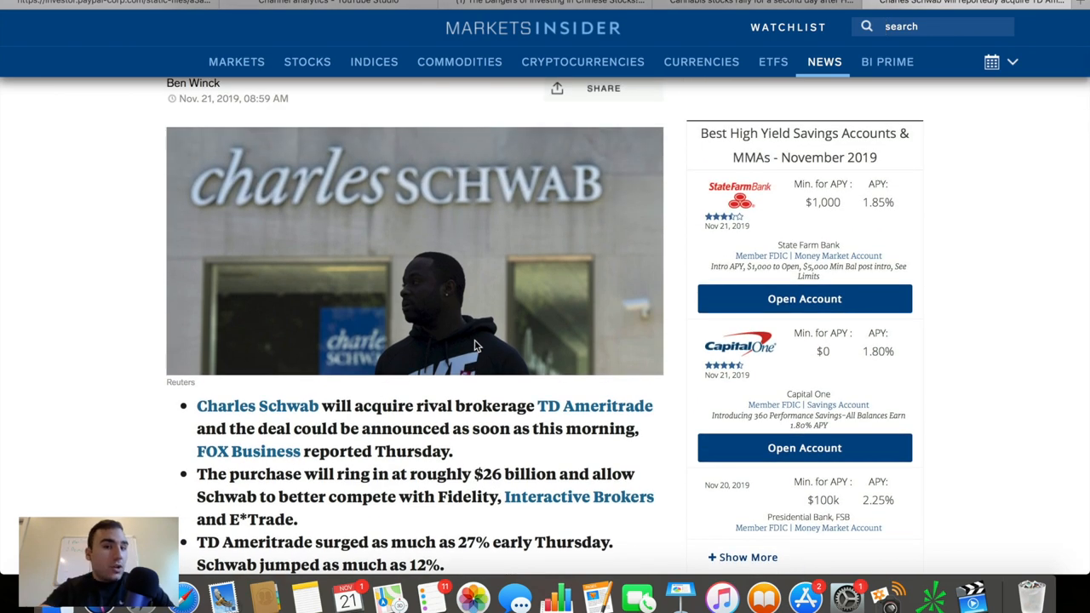
{"action": "mouse_move", "coordinate": [883, 593]}
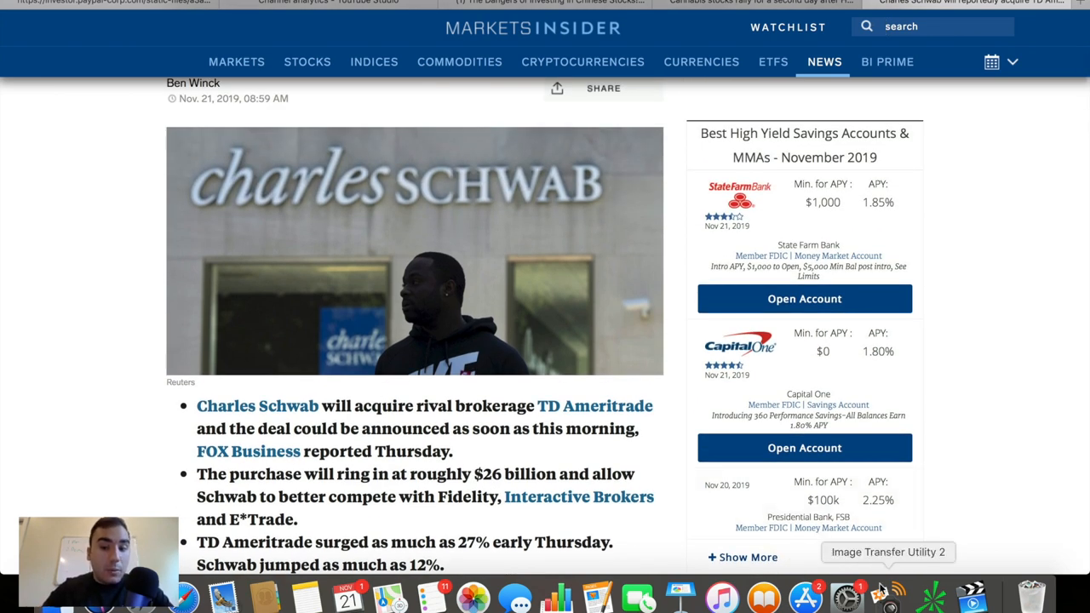